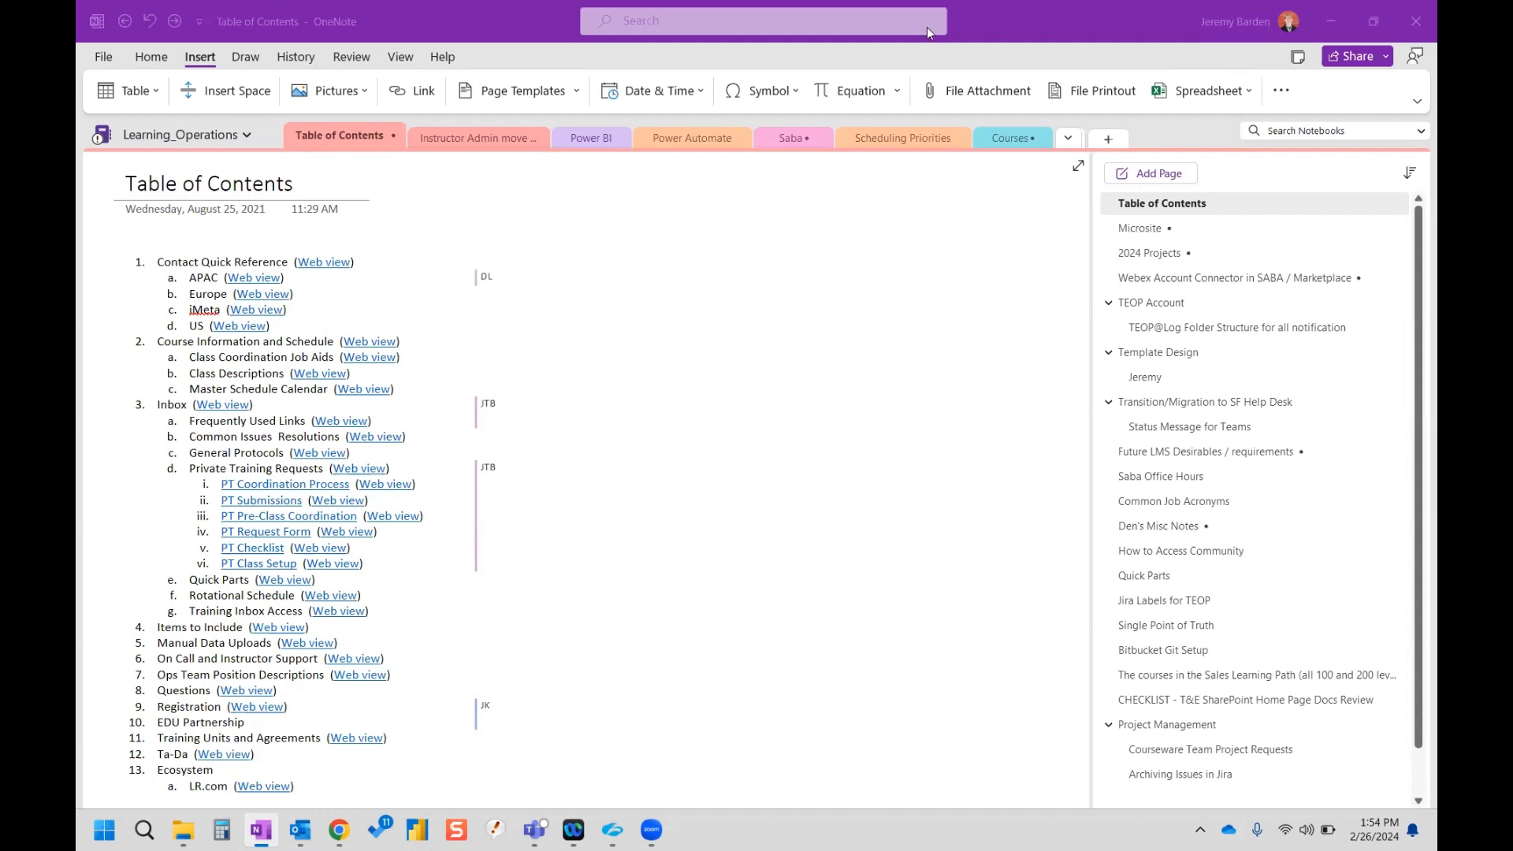
mouse_move(1041, 202)
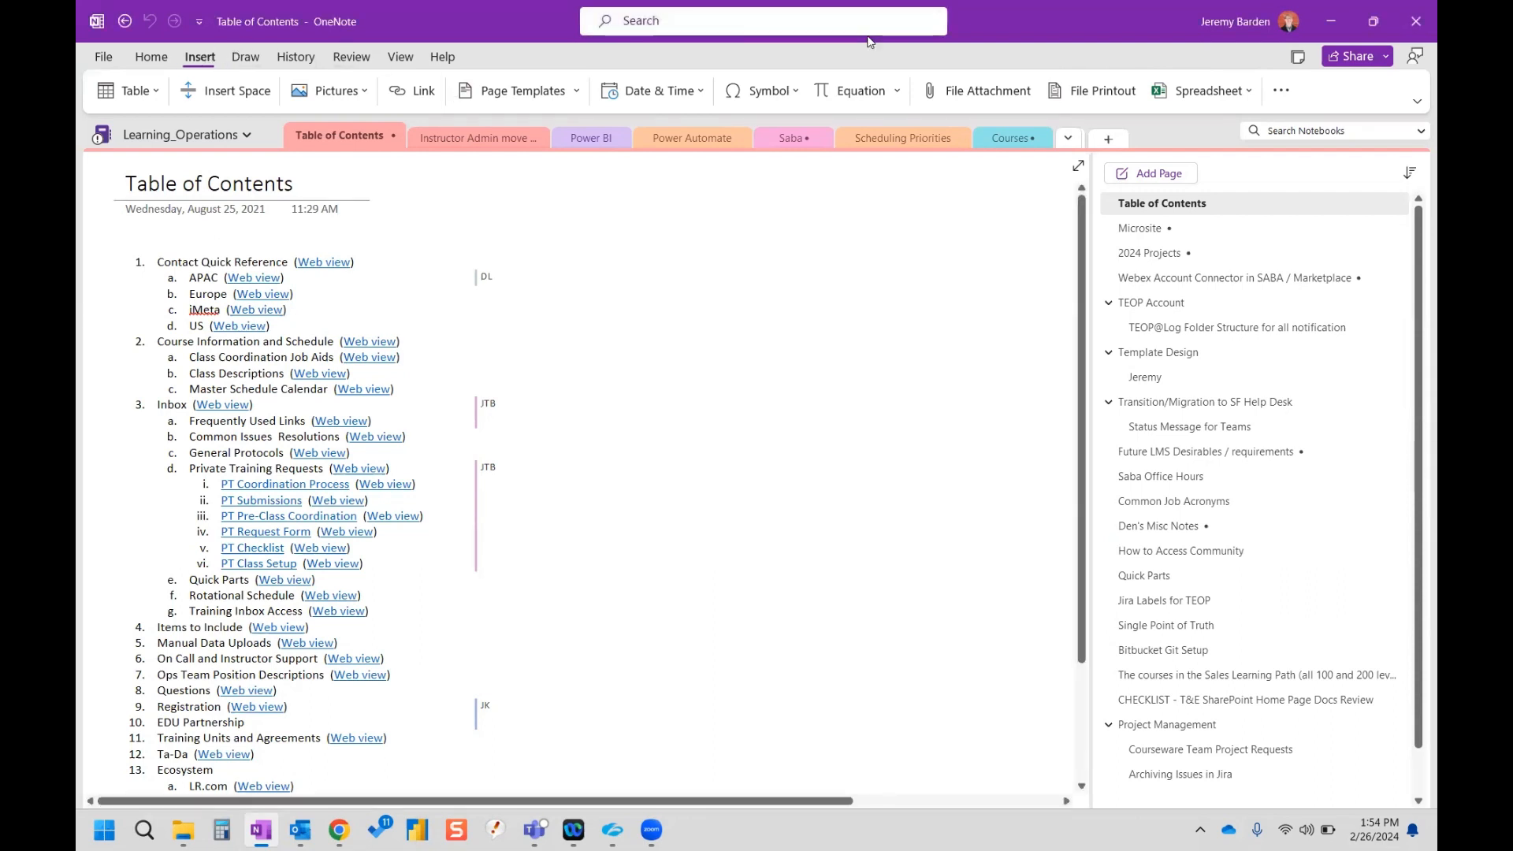
mouse_move(1296, 101)
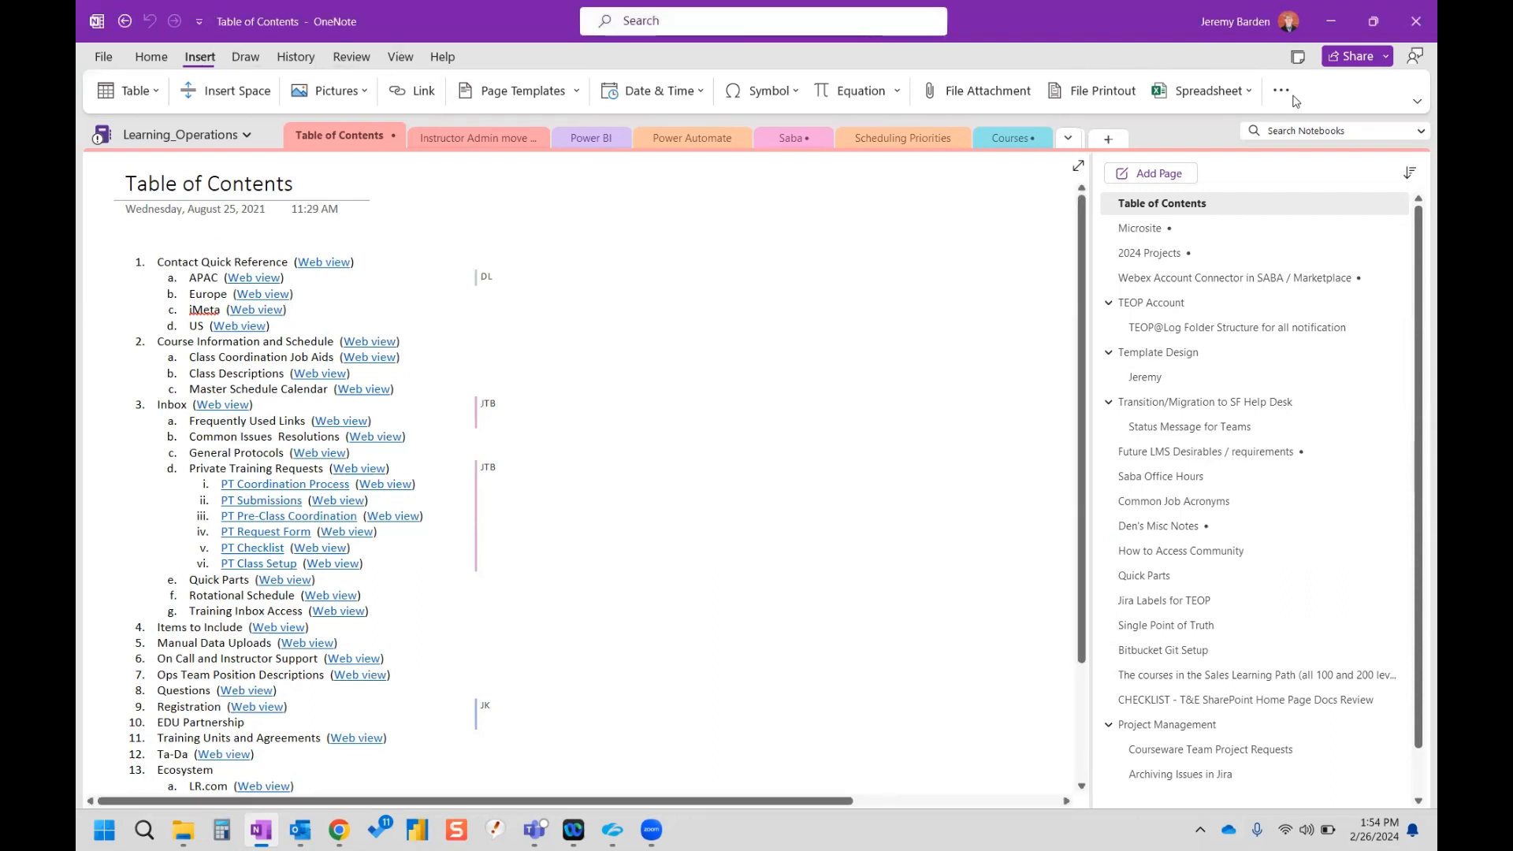
Step: Expand the Insert tab's More (…) overflow menu to reveal Diagram
click(1280, 90)
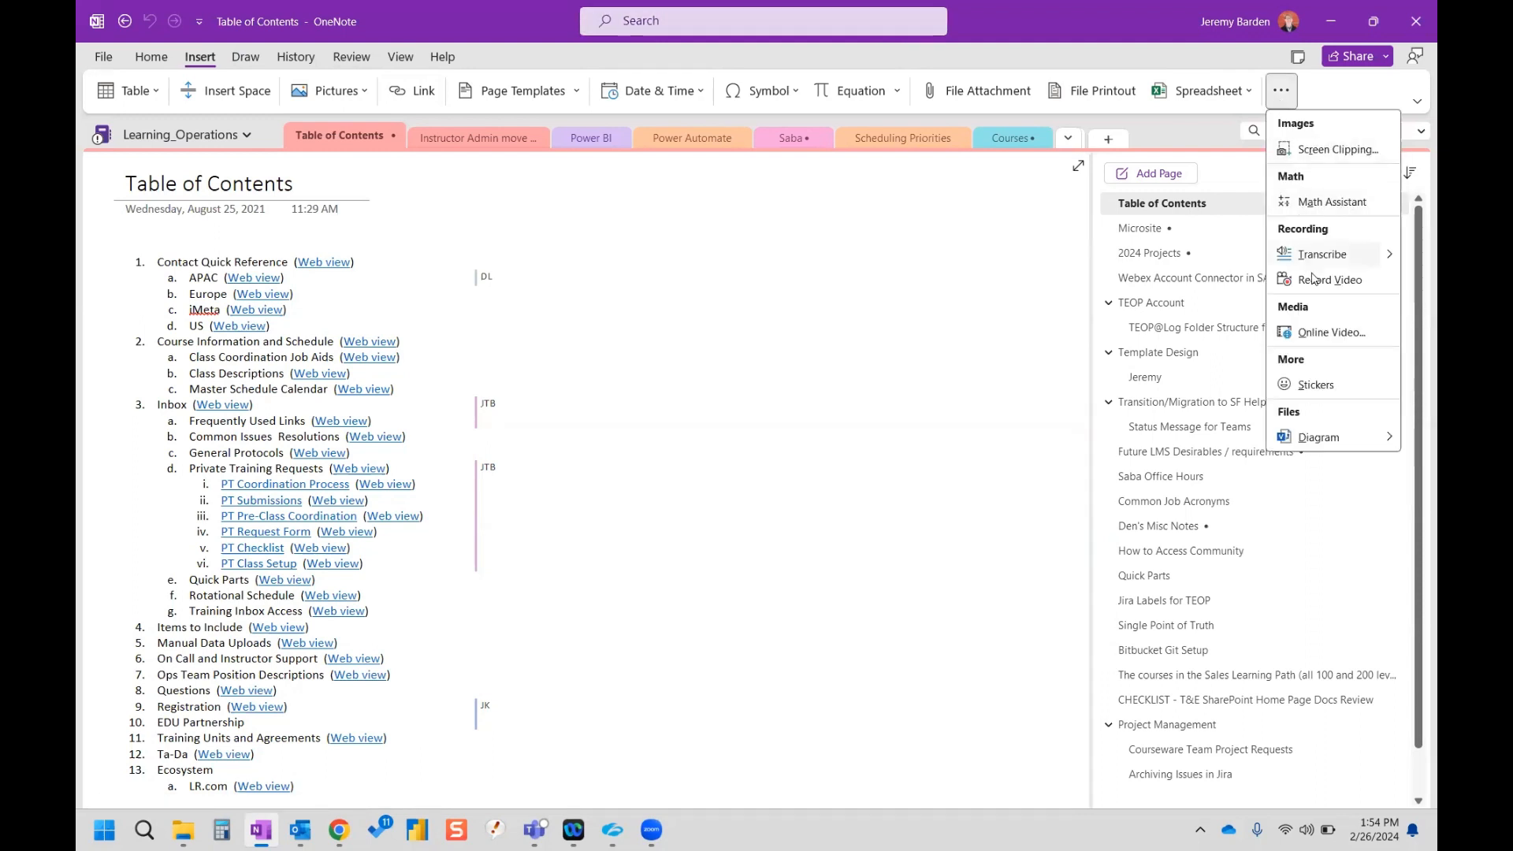
mouse_move(1319, 438)
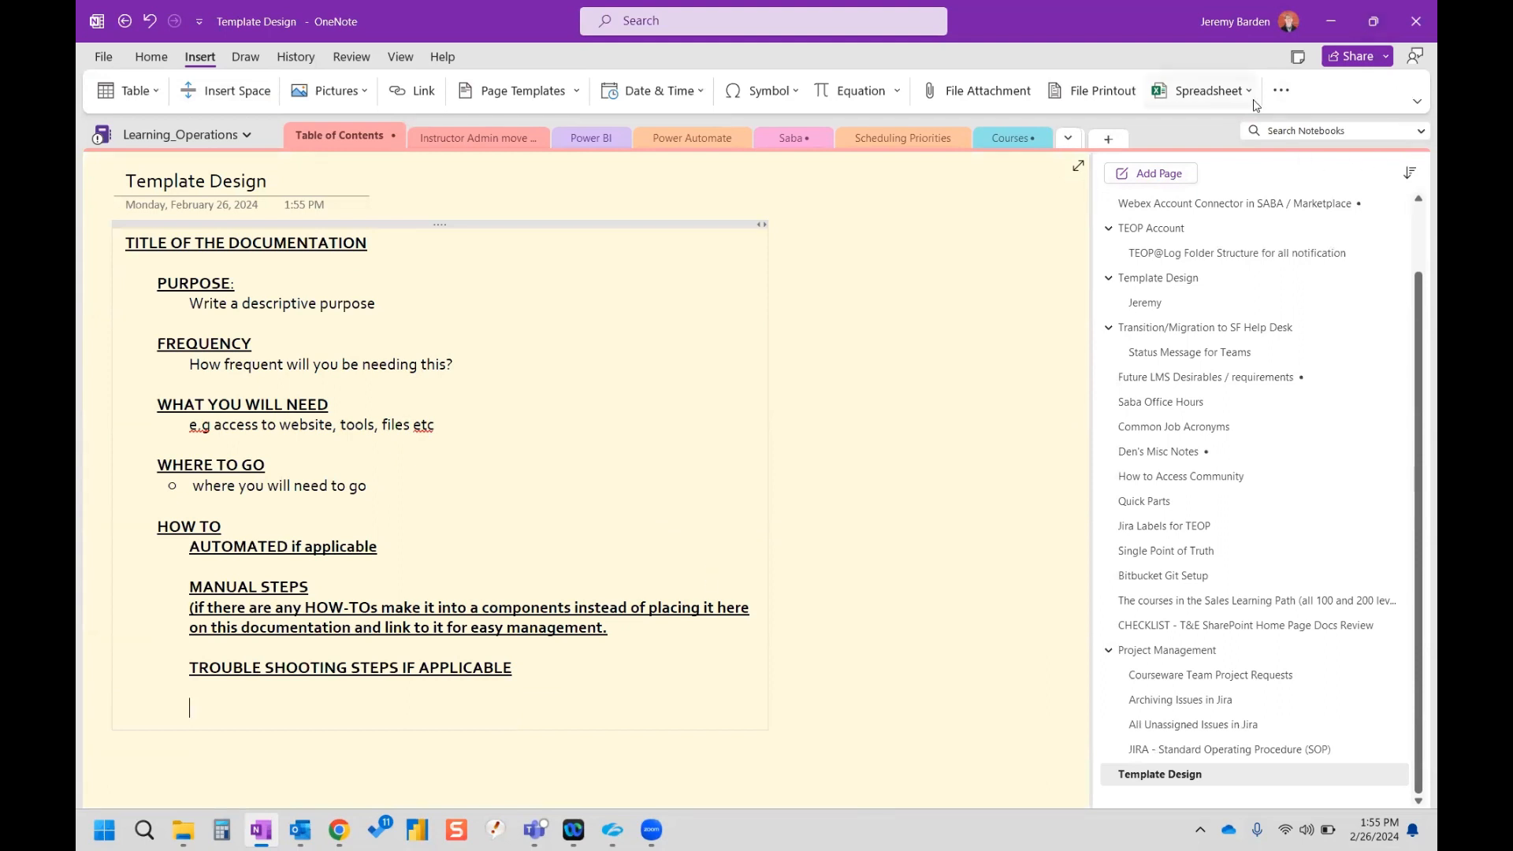
Step: Insert a New Visio Drawing from More > Diagram on the Template Design page
click(1280, 90)
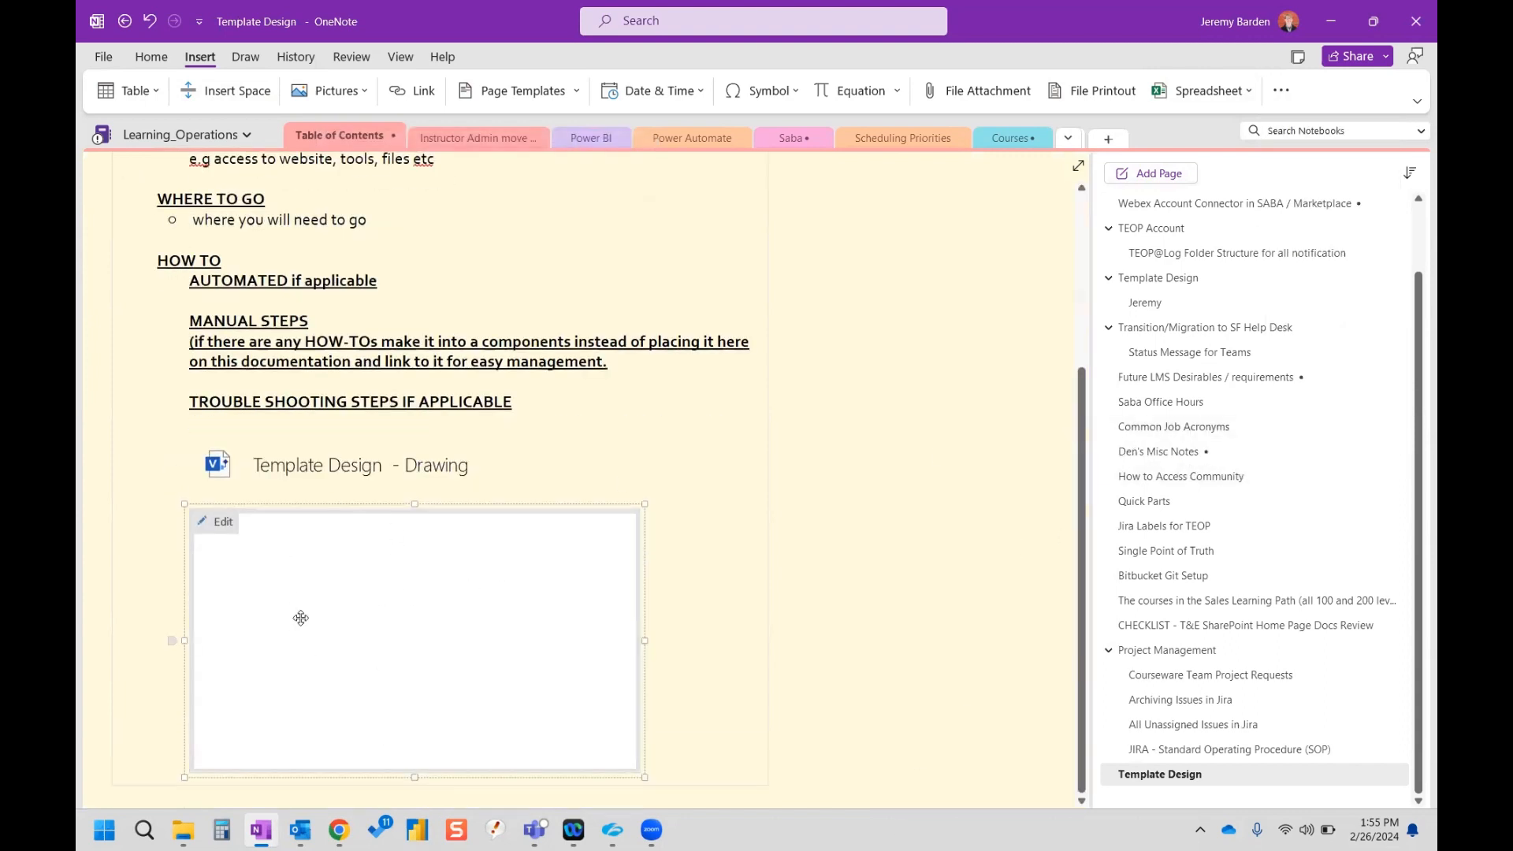
mouse_move(244, 508)
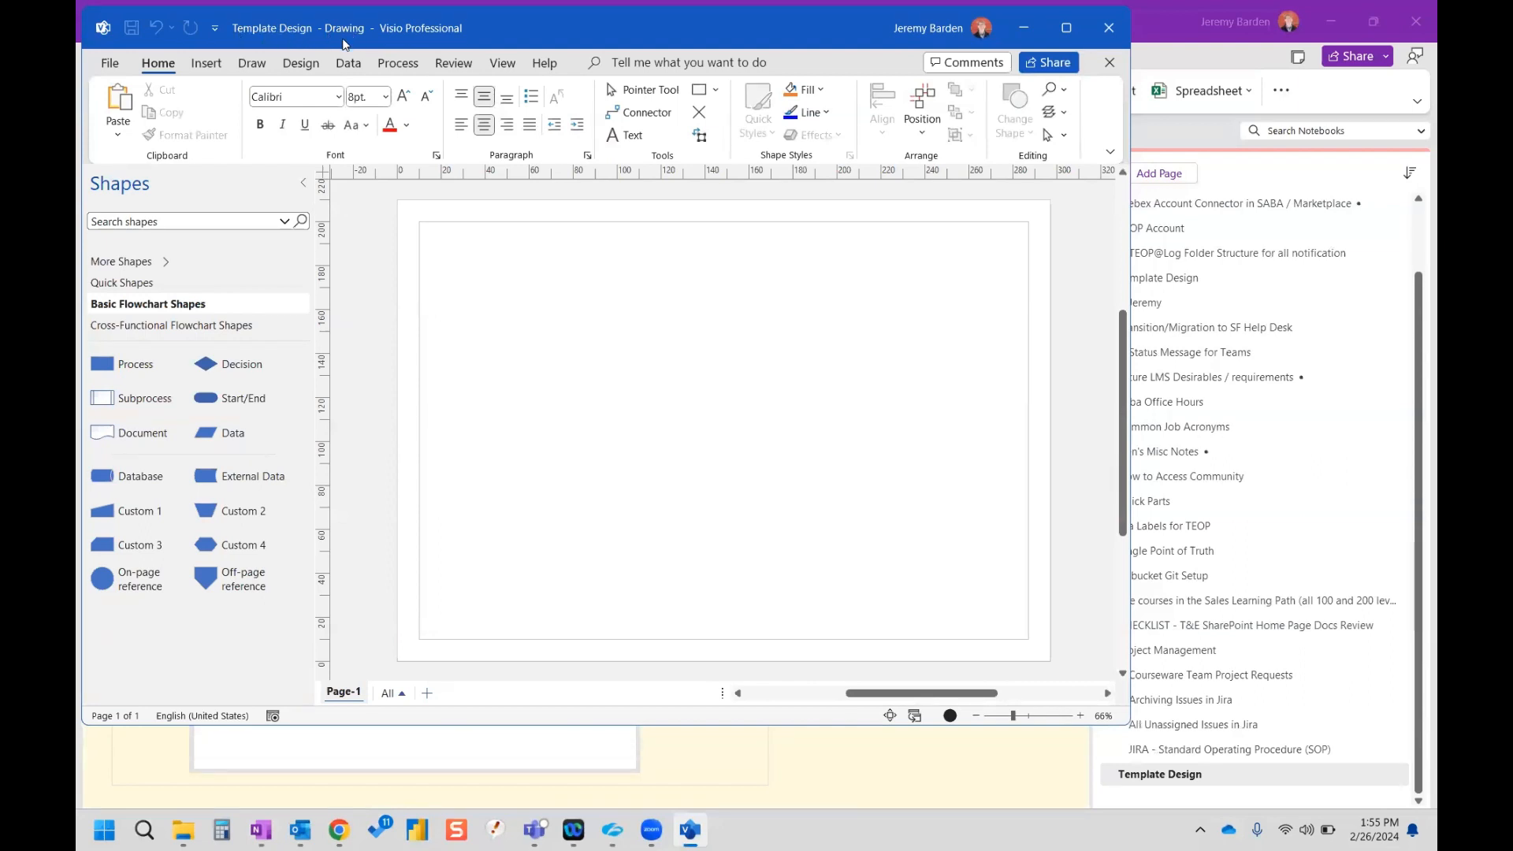
mouse_move(276, 36)
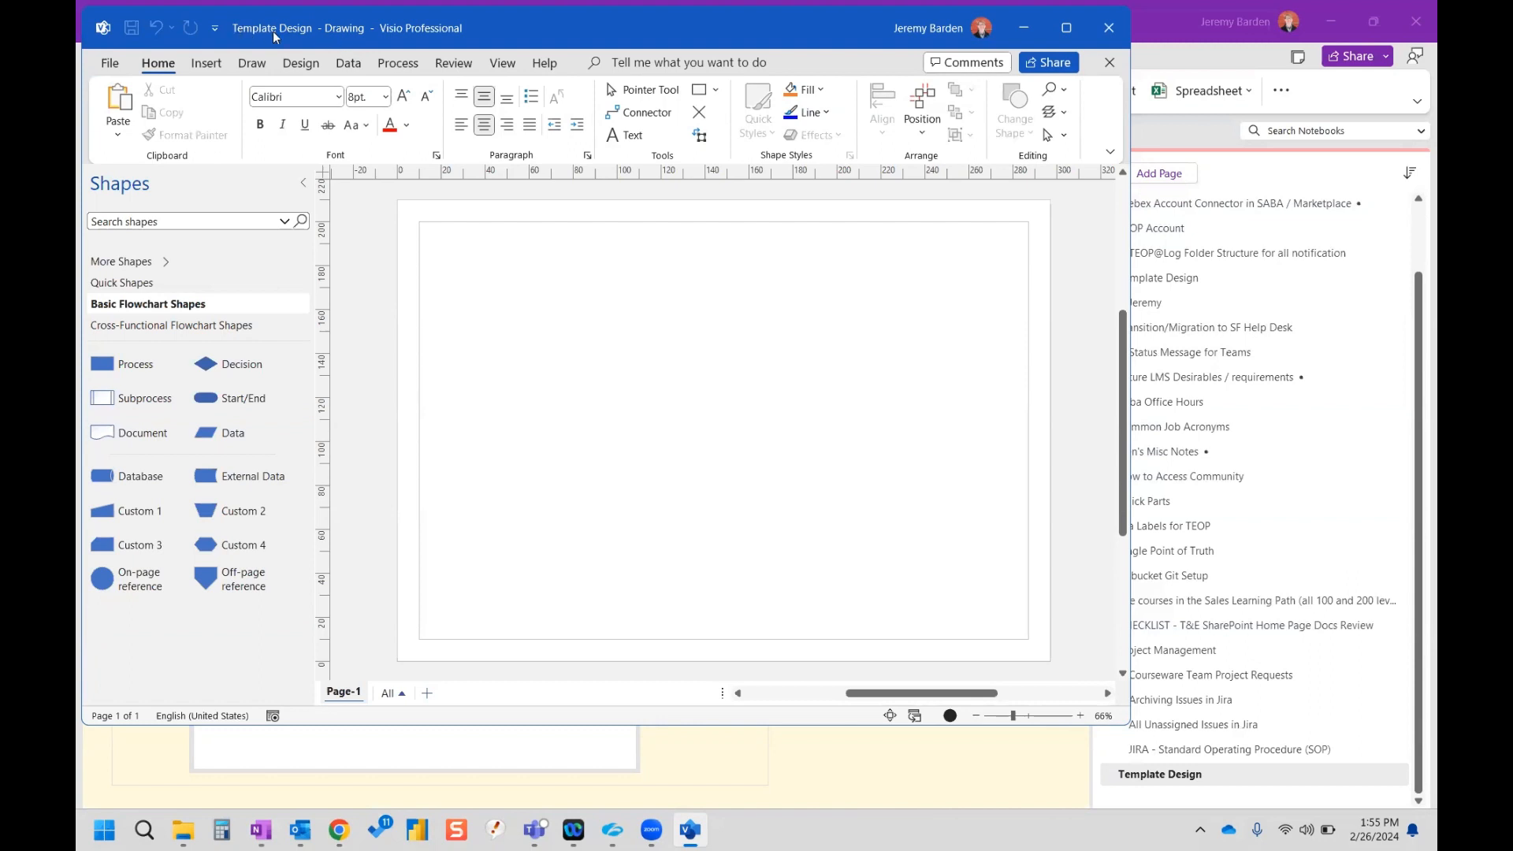
mouse_move(328, 39)
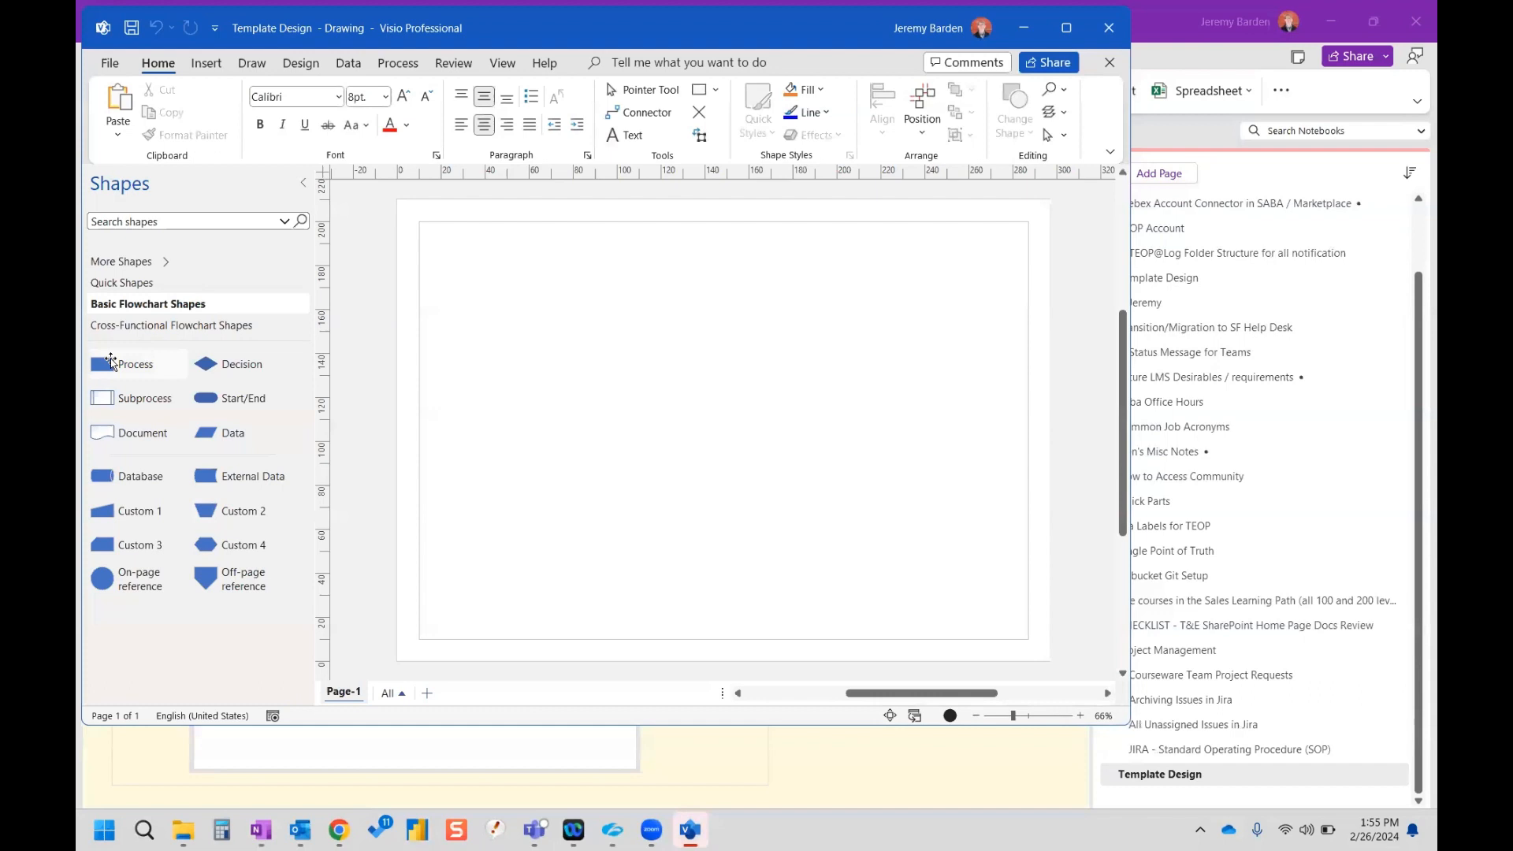
Step: Drag a Process rectangle onto the Visio page, then close and save into OneNote
drag(135, 364, 594, 325)
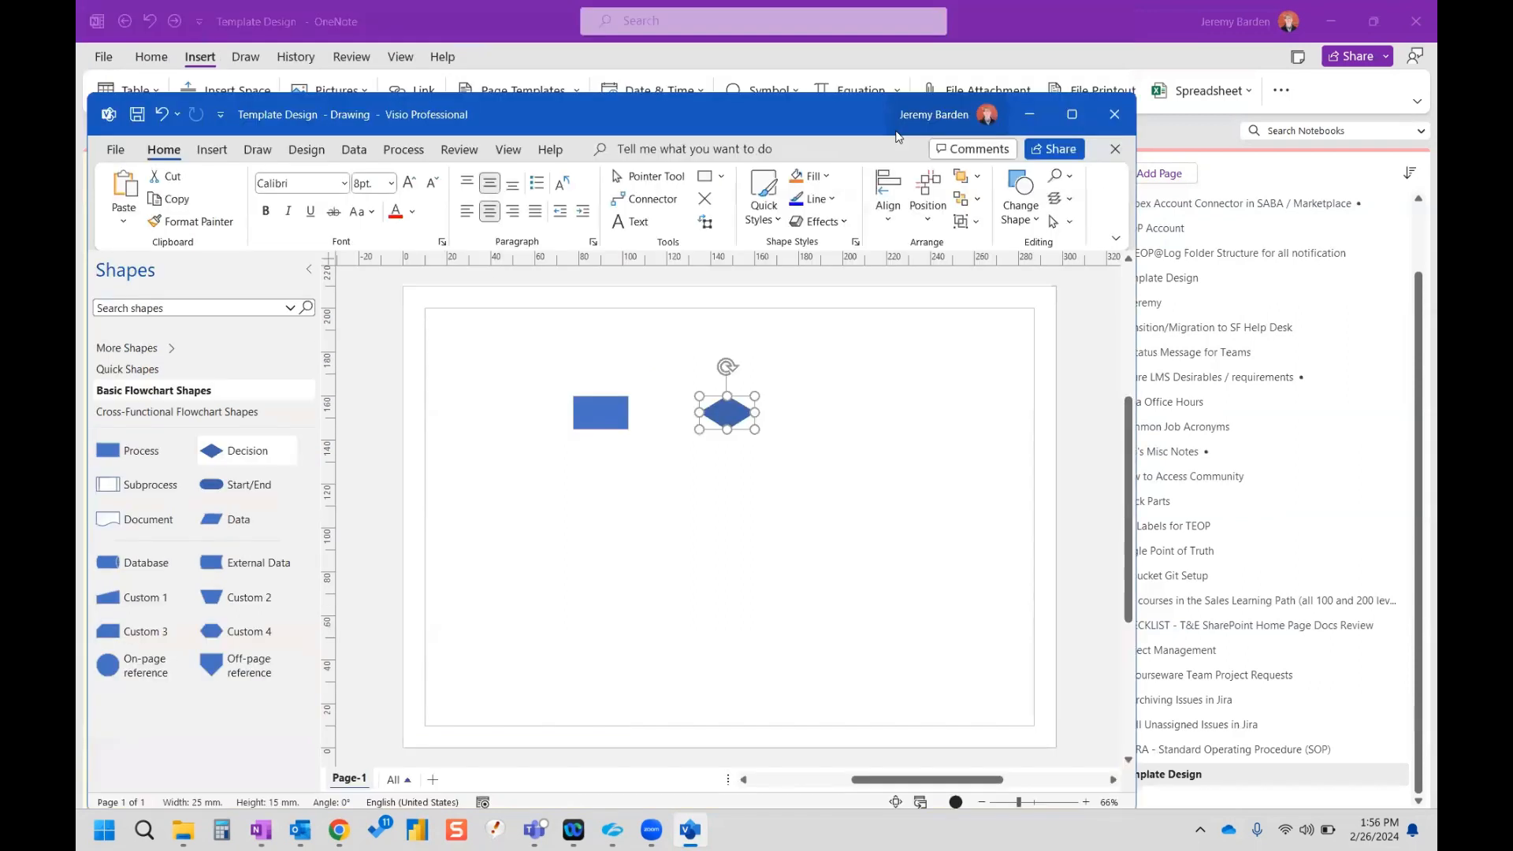
click(1113, 114)
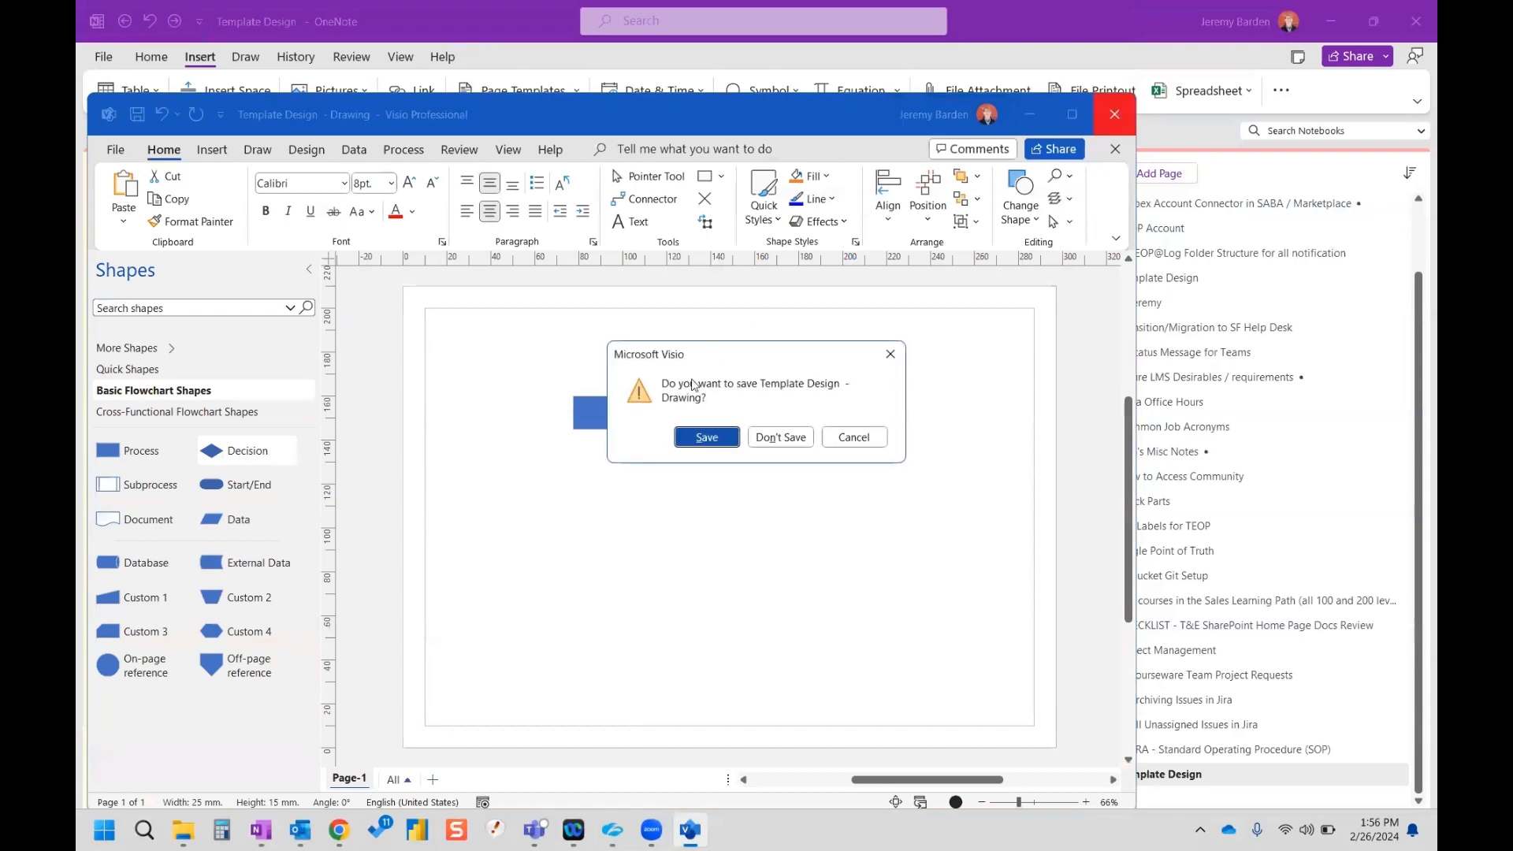
click(780, 437)
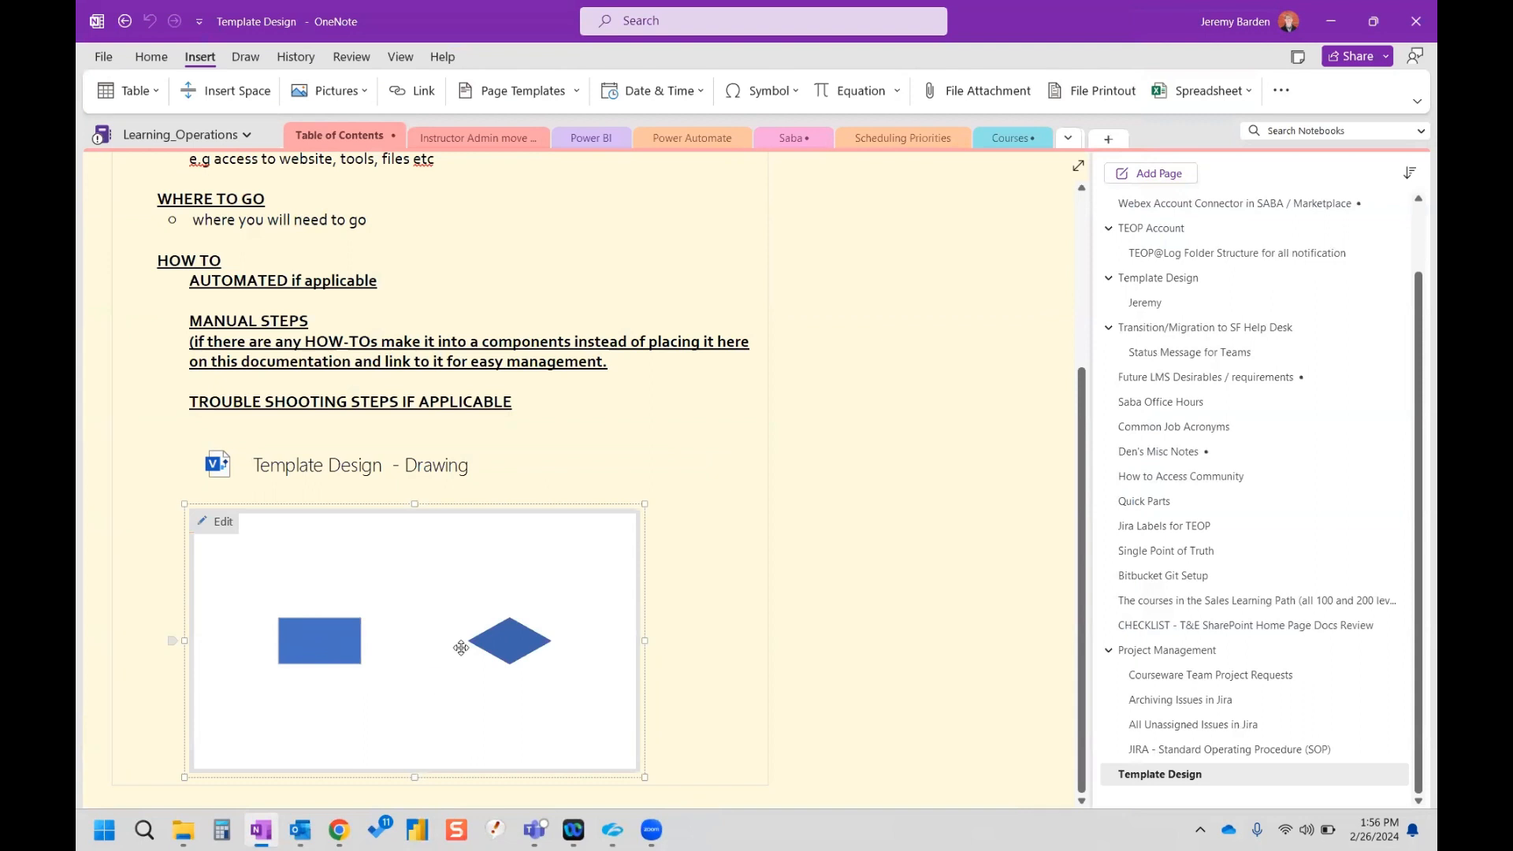
mouse_move(382, 609)
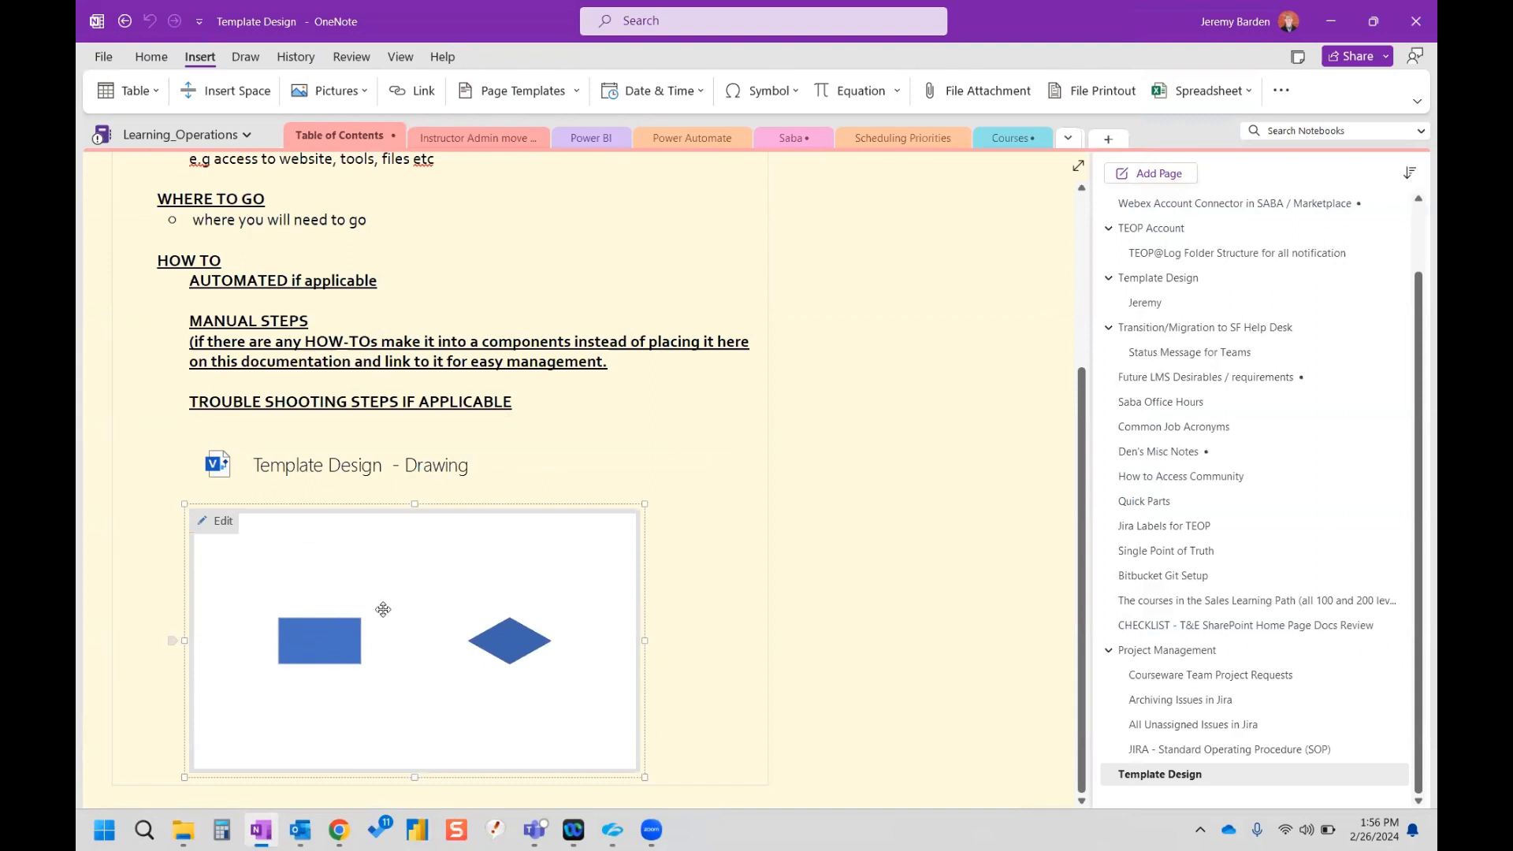
mouse_move(366, 616)
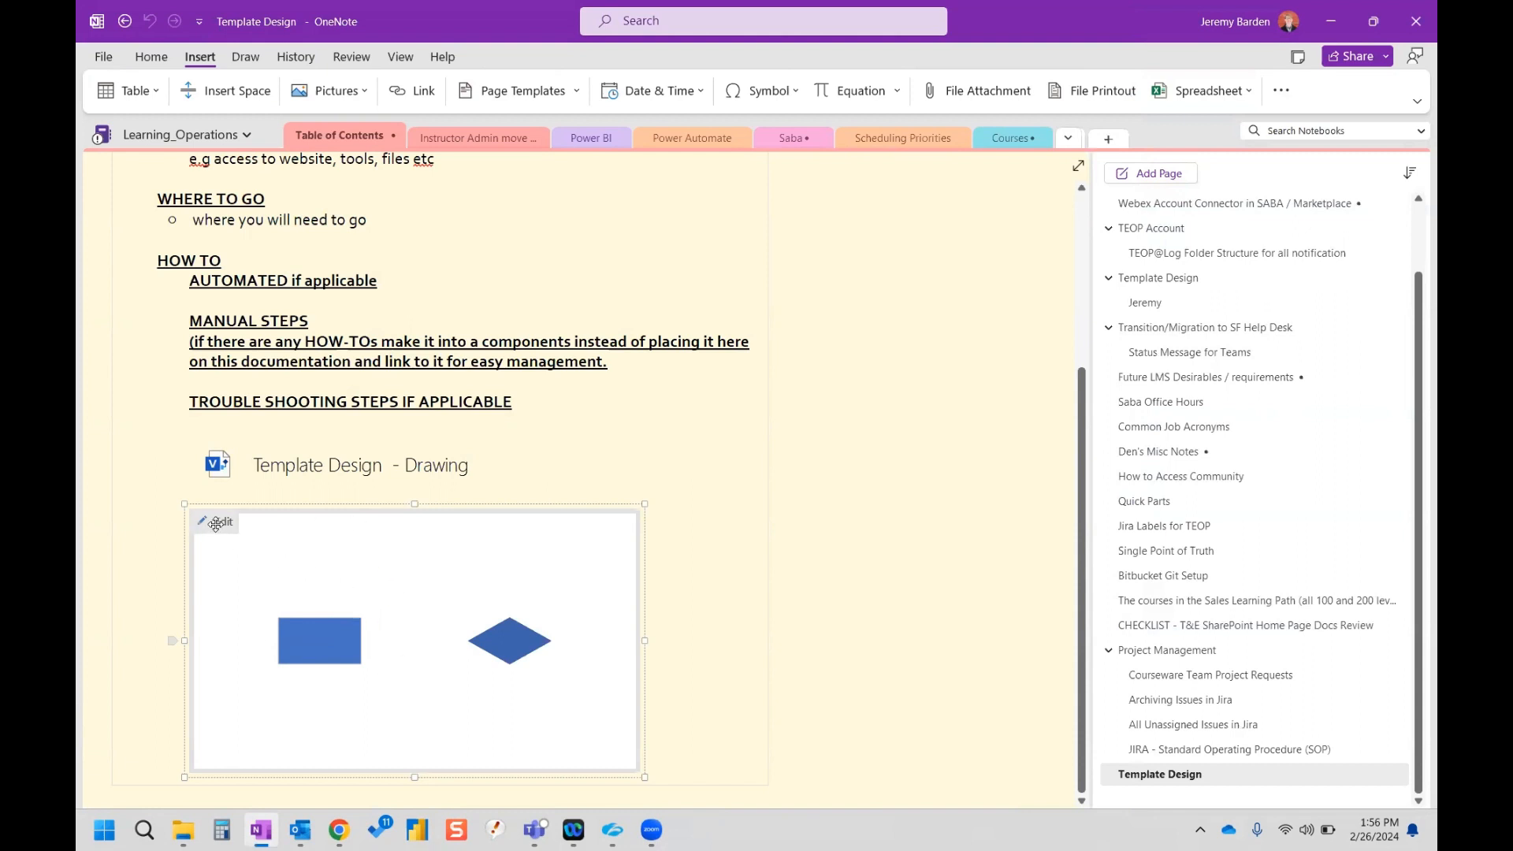
double_click(219, 521)
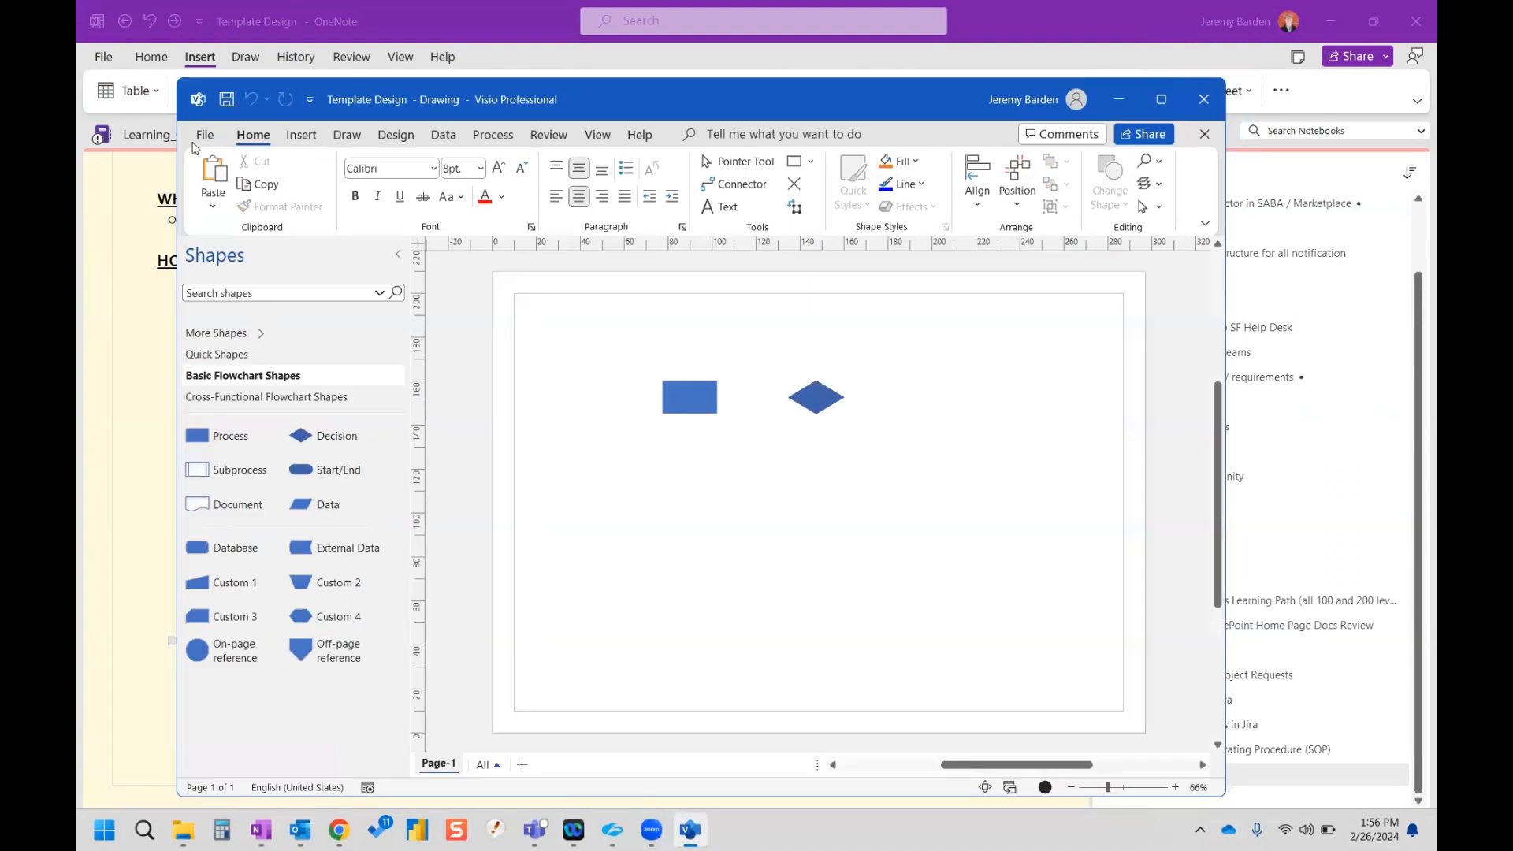
click(205, 134)
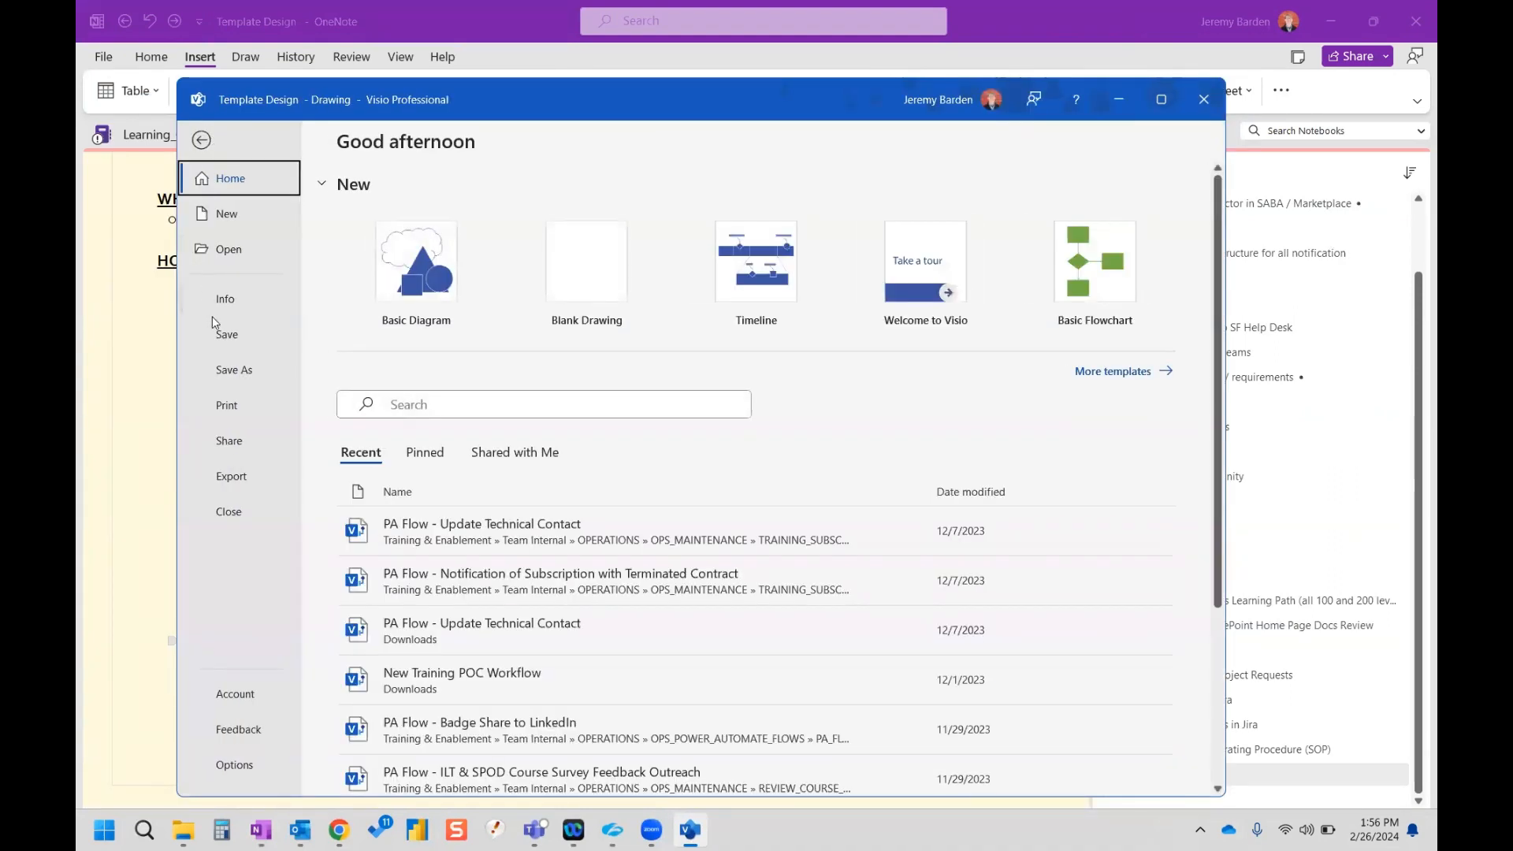
click(224, 298)
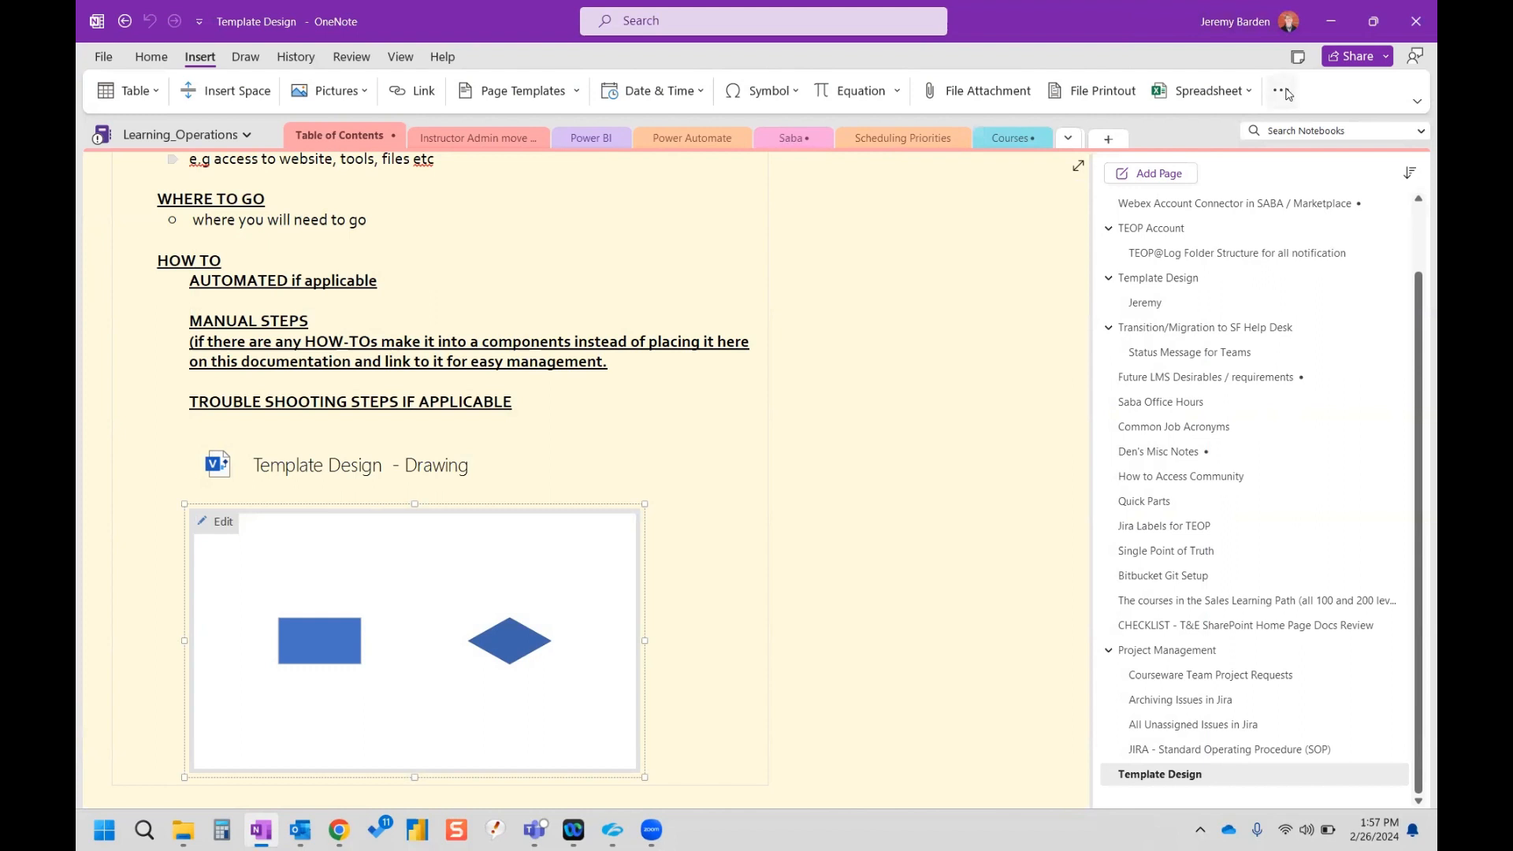
Step: Open OneNote Options at Customize the Ribbon from the ribbon's context menu
click(1282, 90)
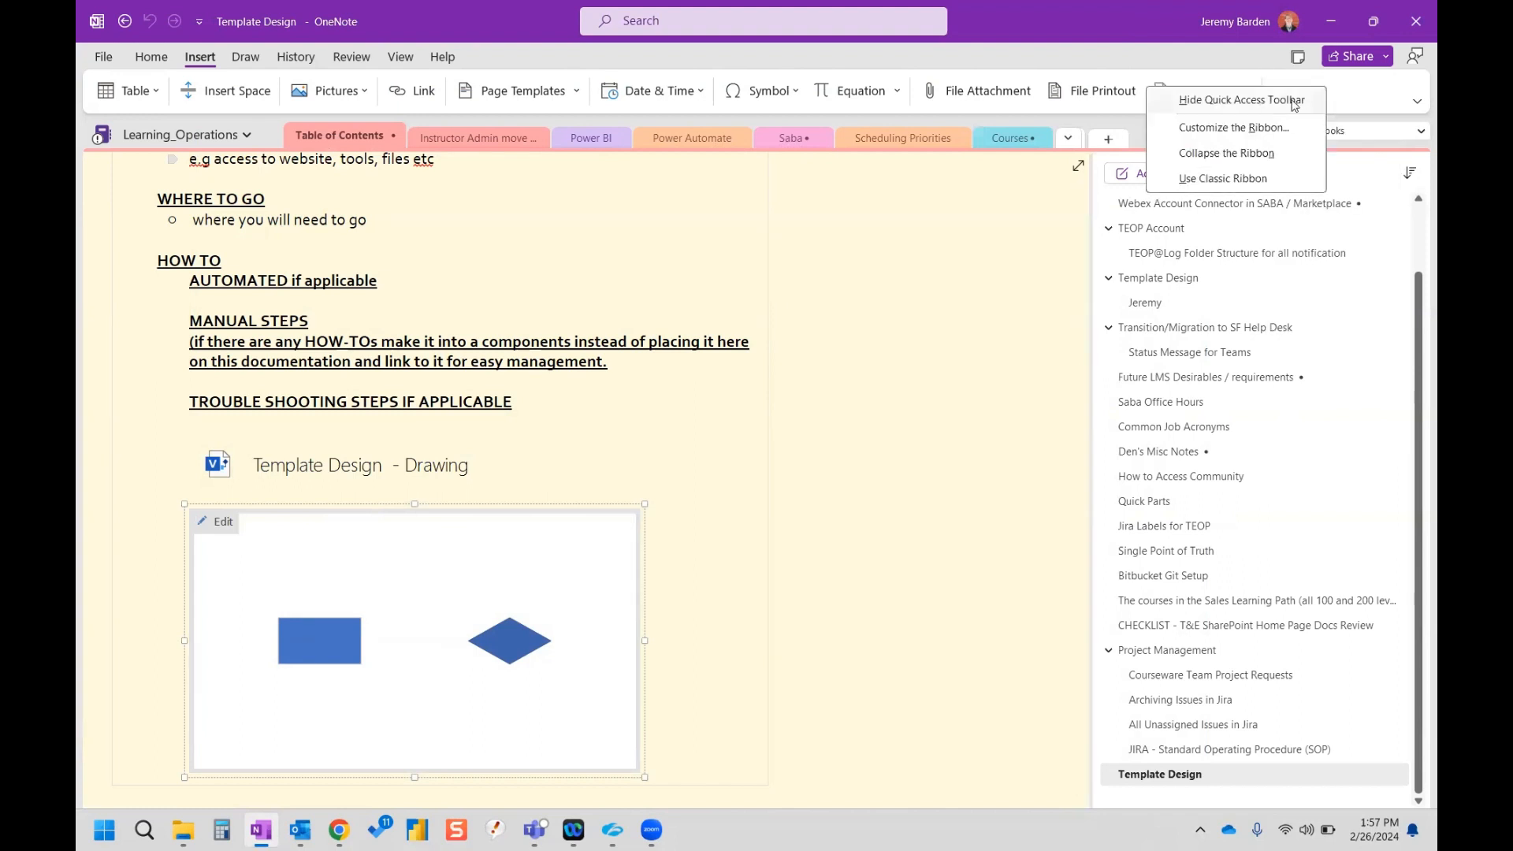
mouse_move(1252, 133)
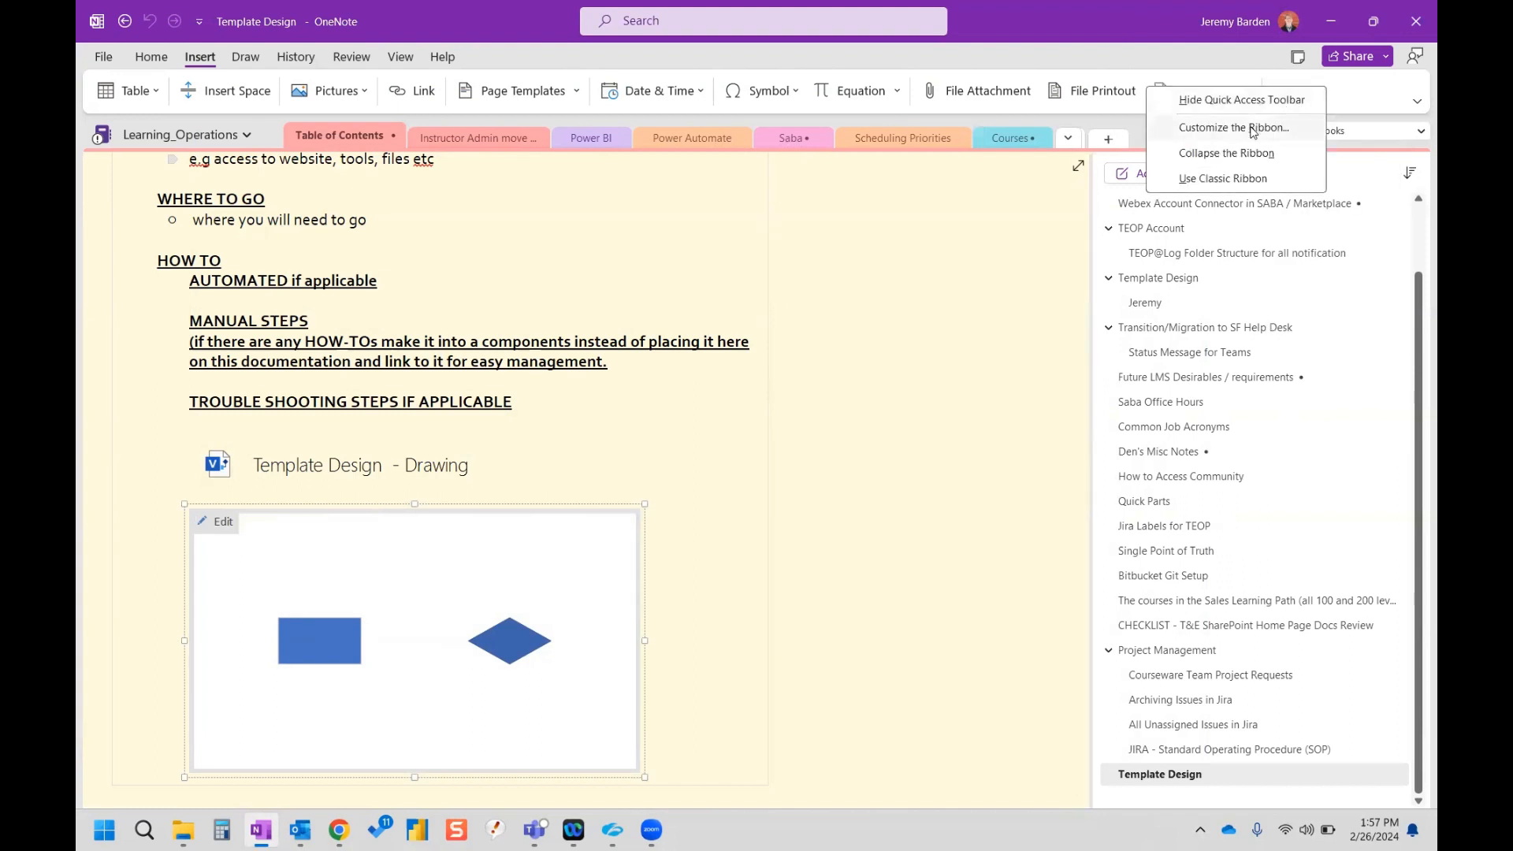
click(1235, 128)
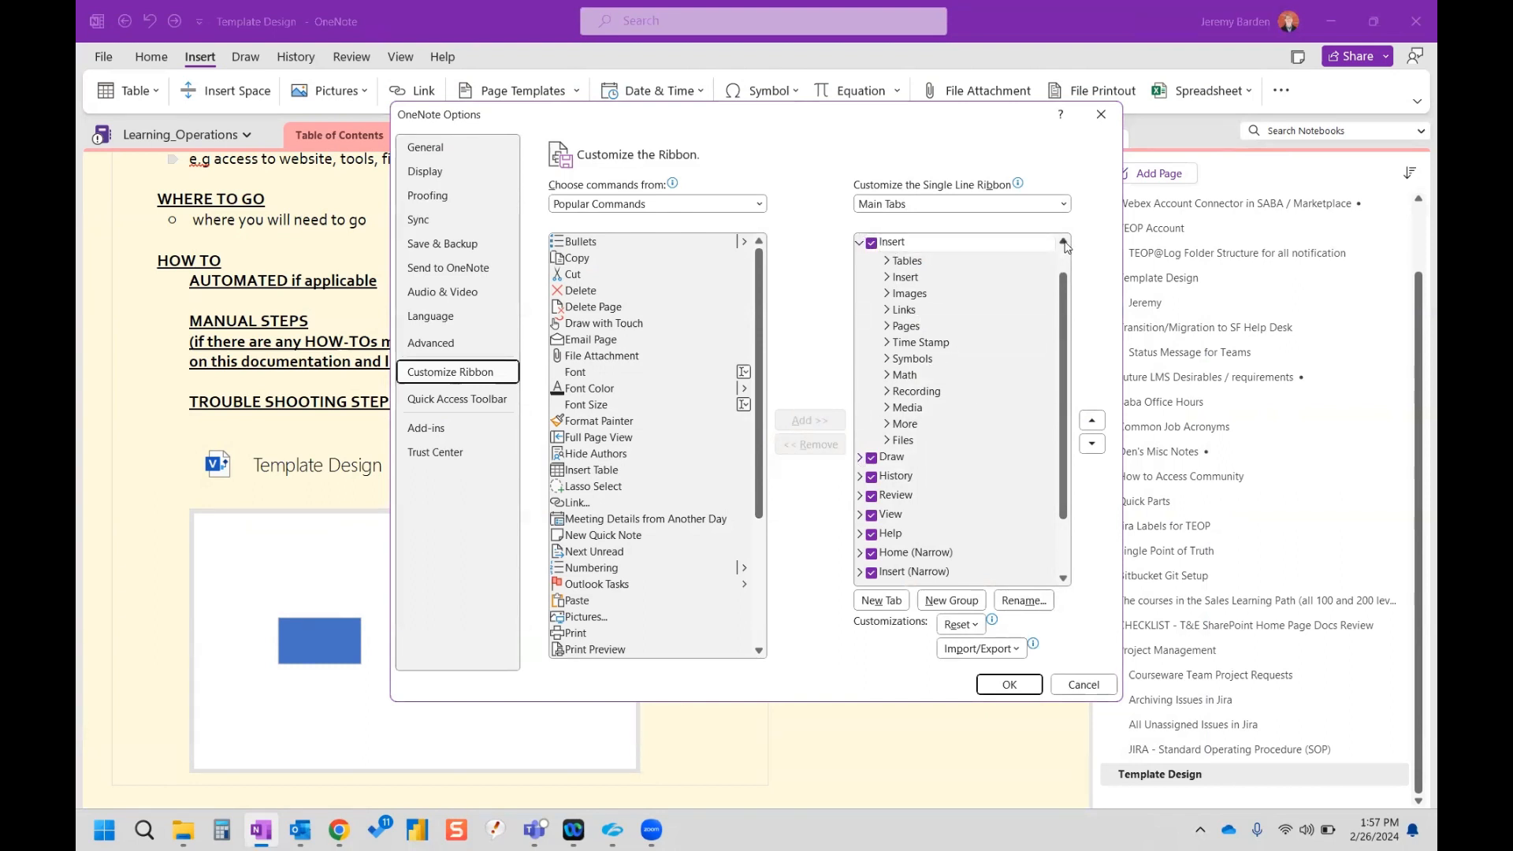
Step: Move the Files group from the Insert tab to the Home tab and confirm with OK
click(1062, 242)
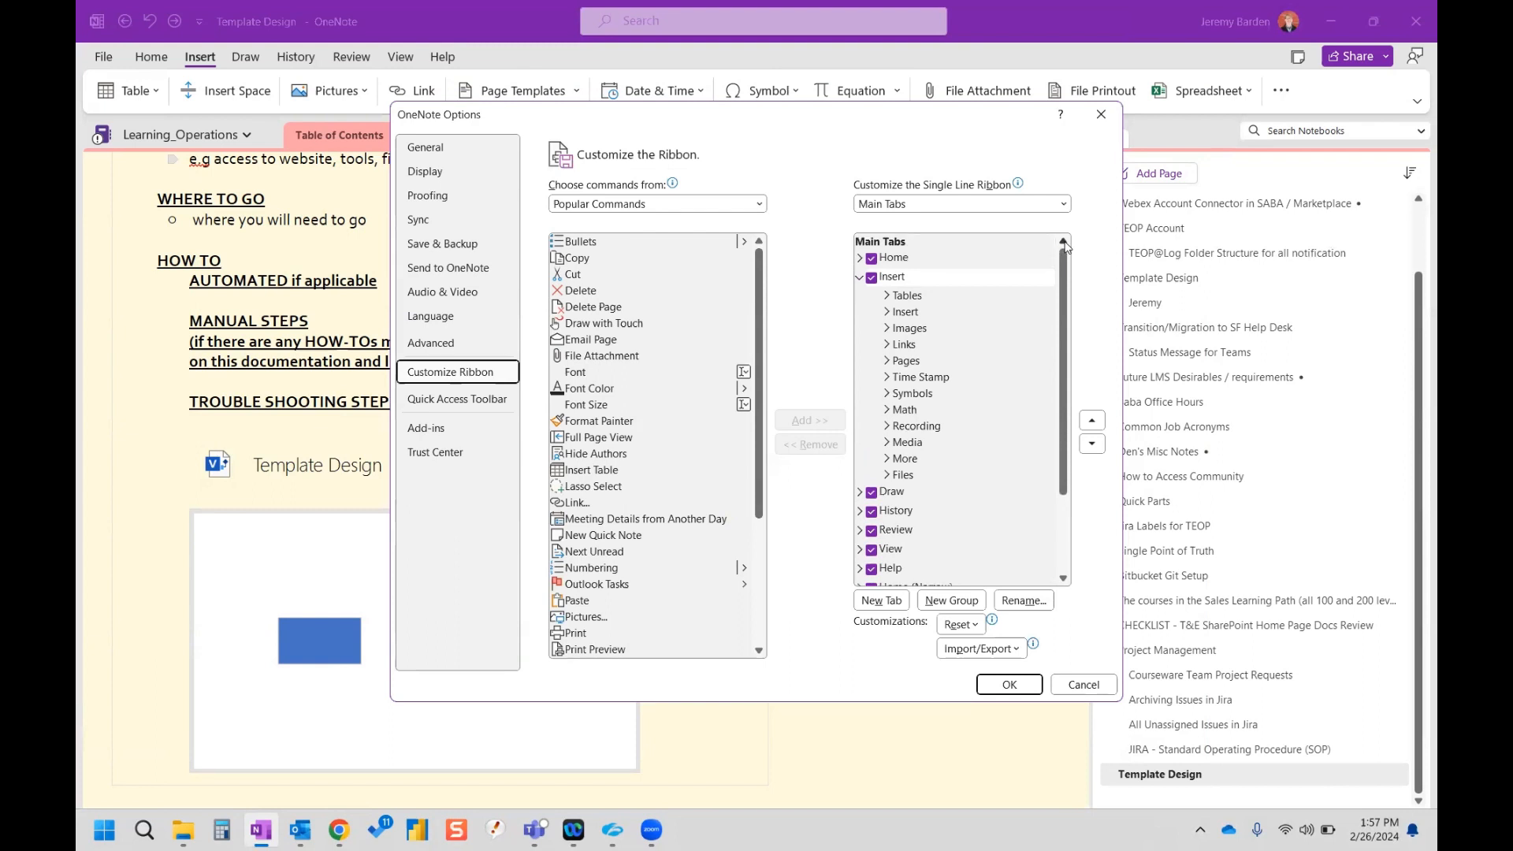
mouse_move(910, 486)
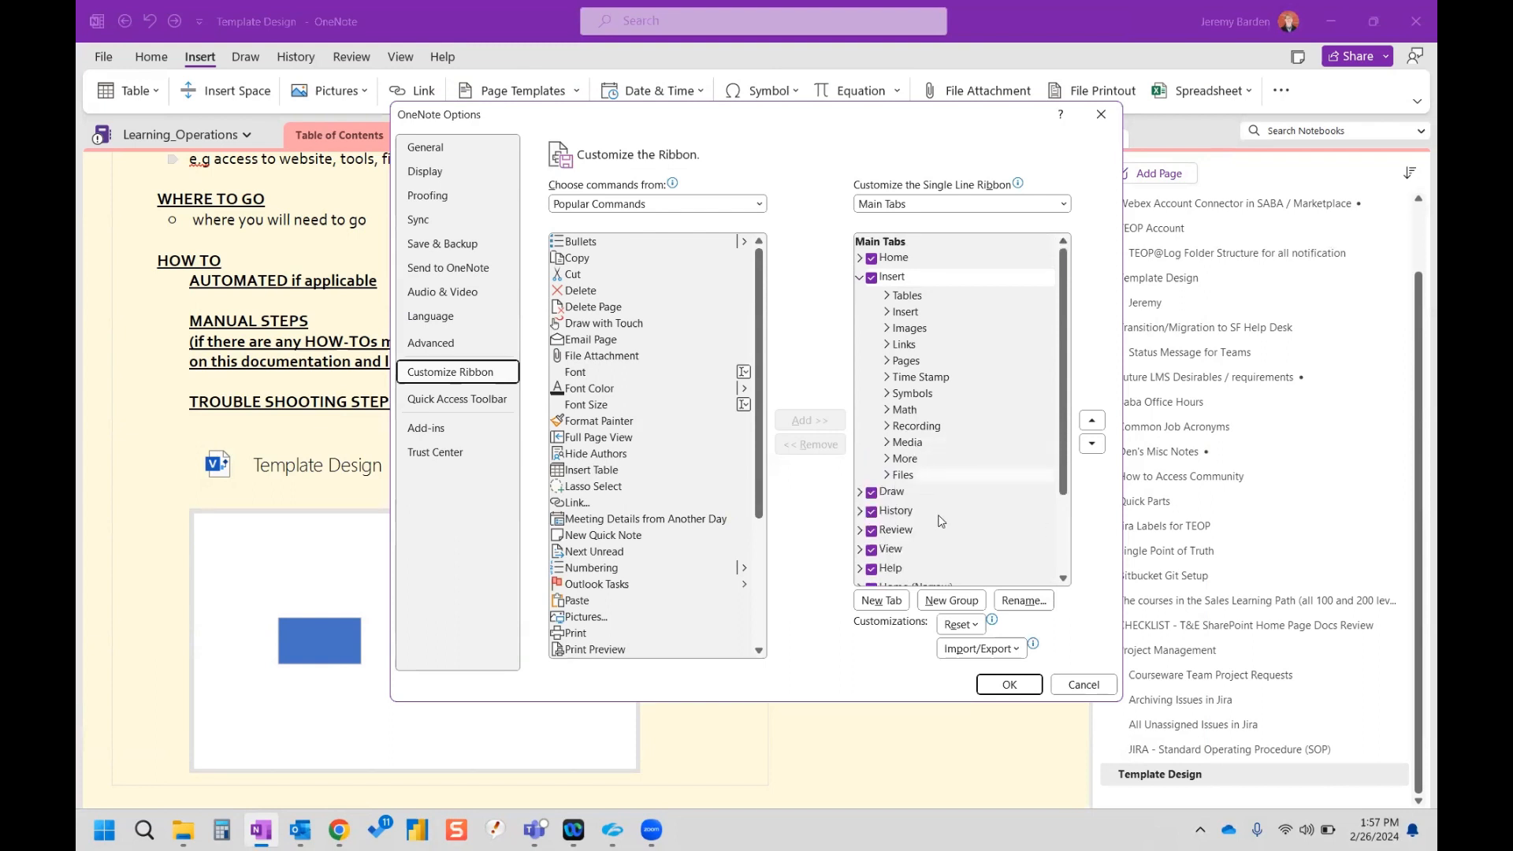
click(899, 475)
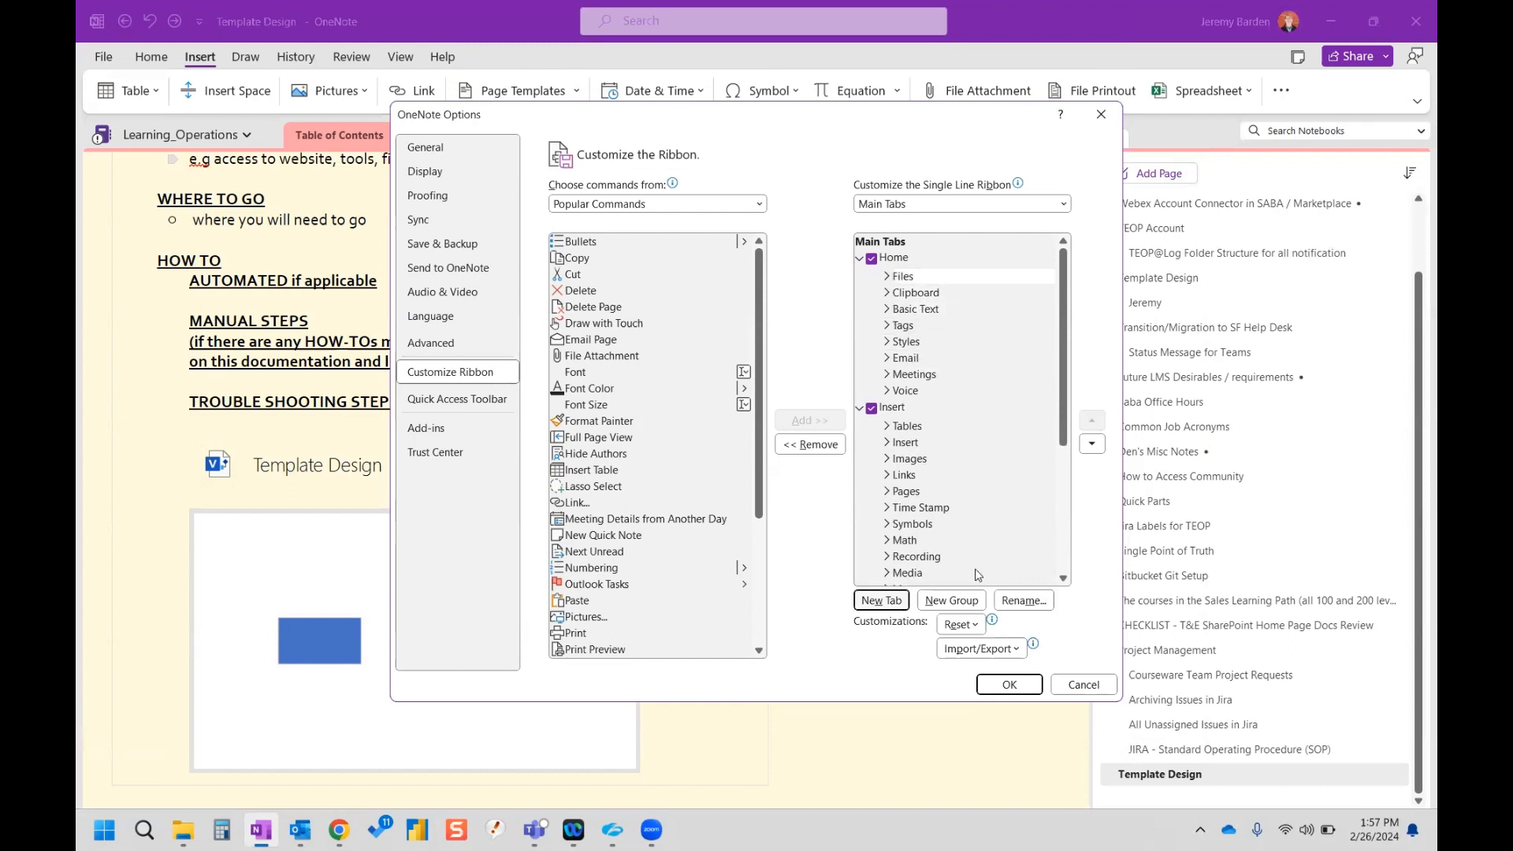
click(1007, 684)
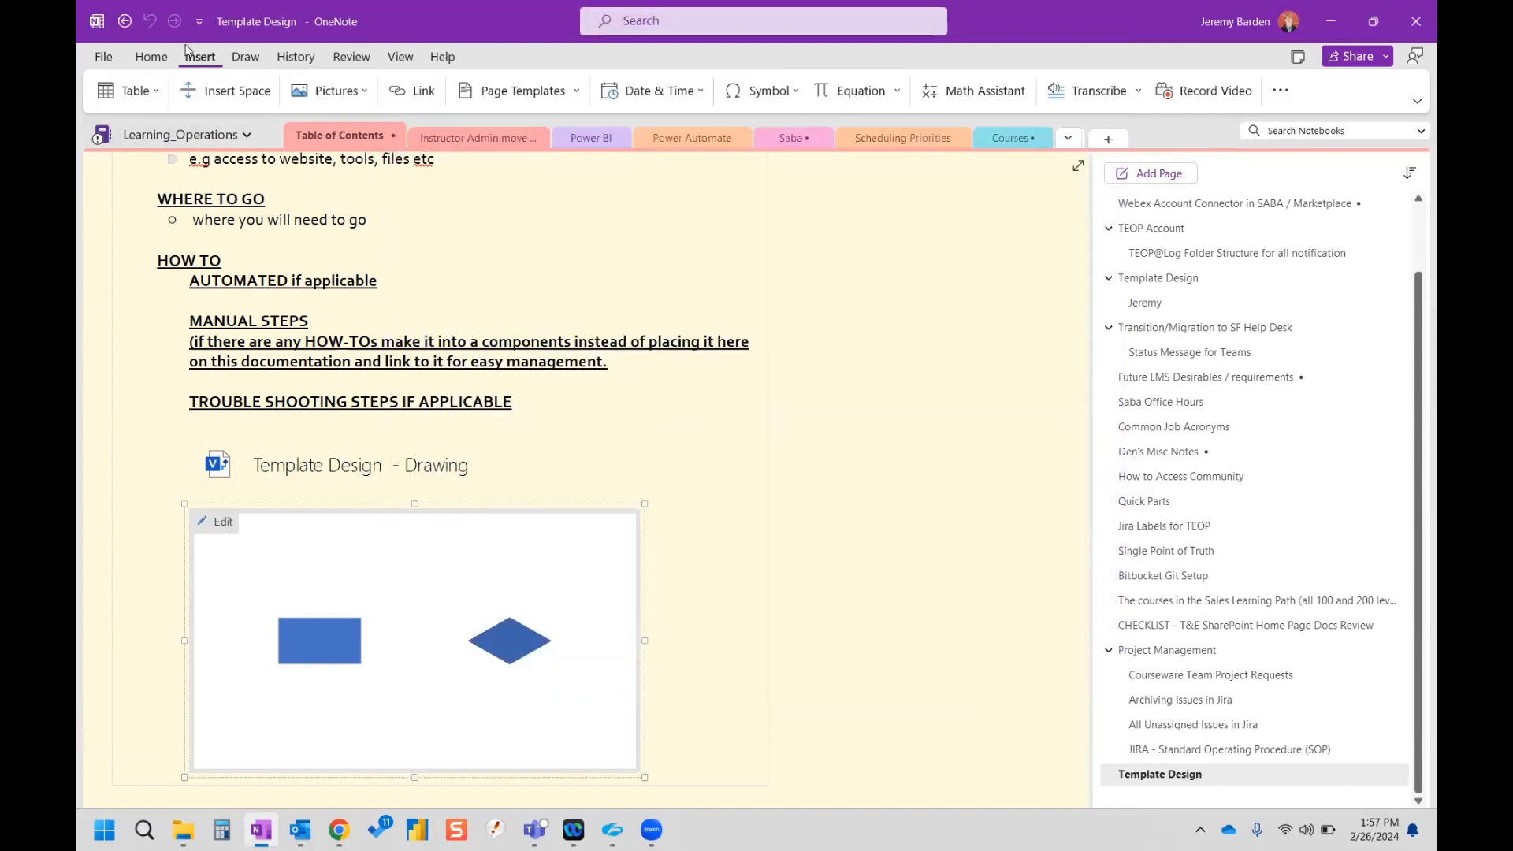
Step: On the Home tab, show the Diagram dropdown's Existing and New Visio Drawing choices
click(524, 90)
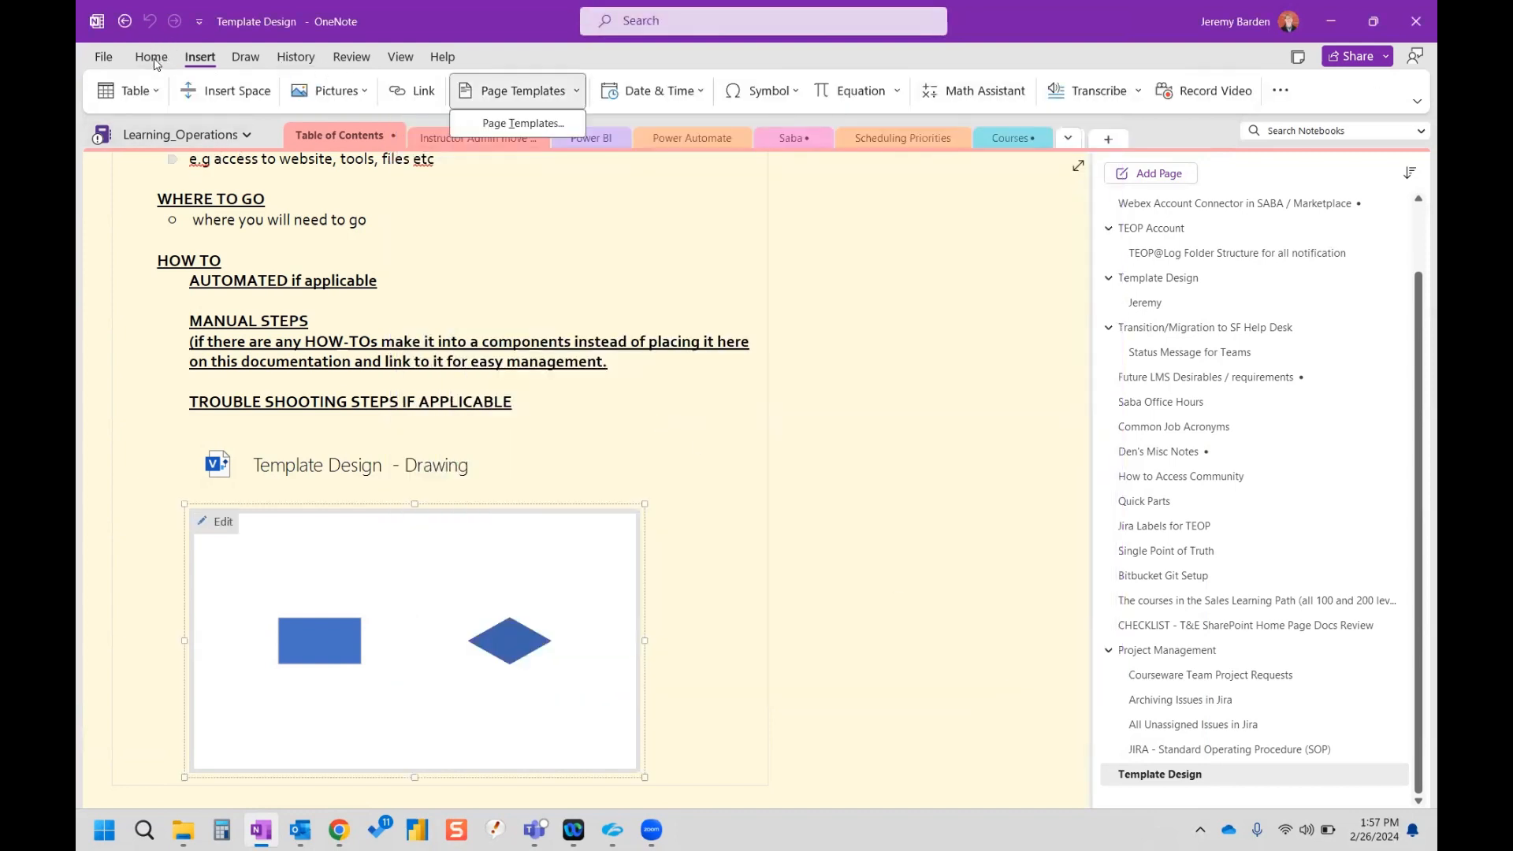
click(151, 56)
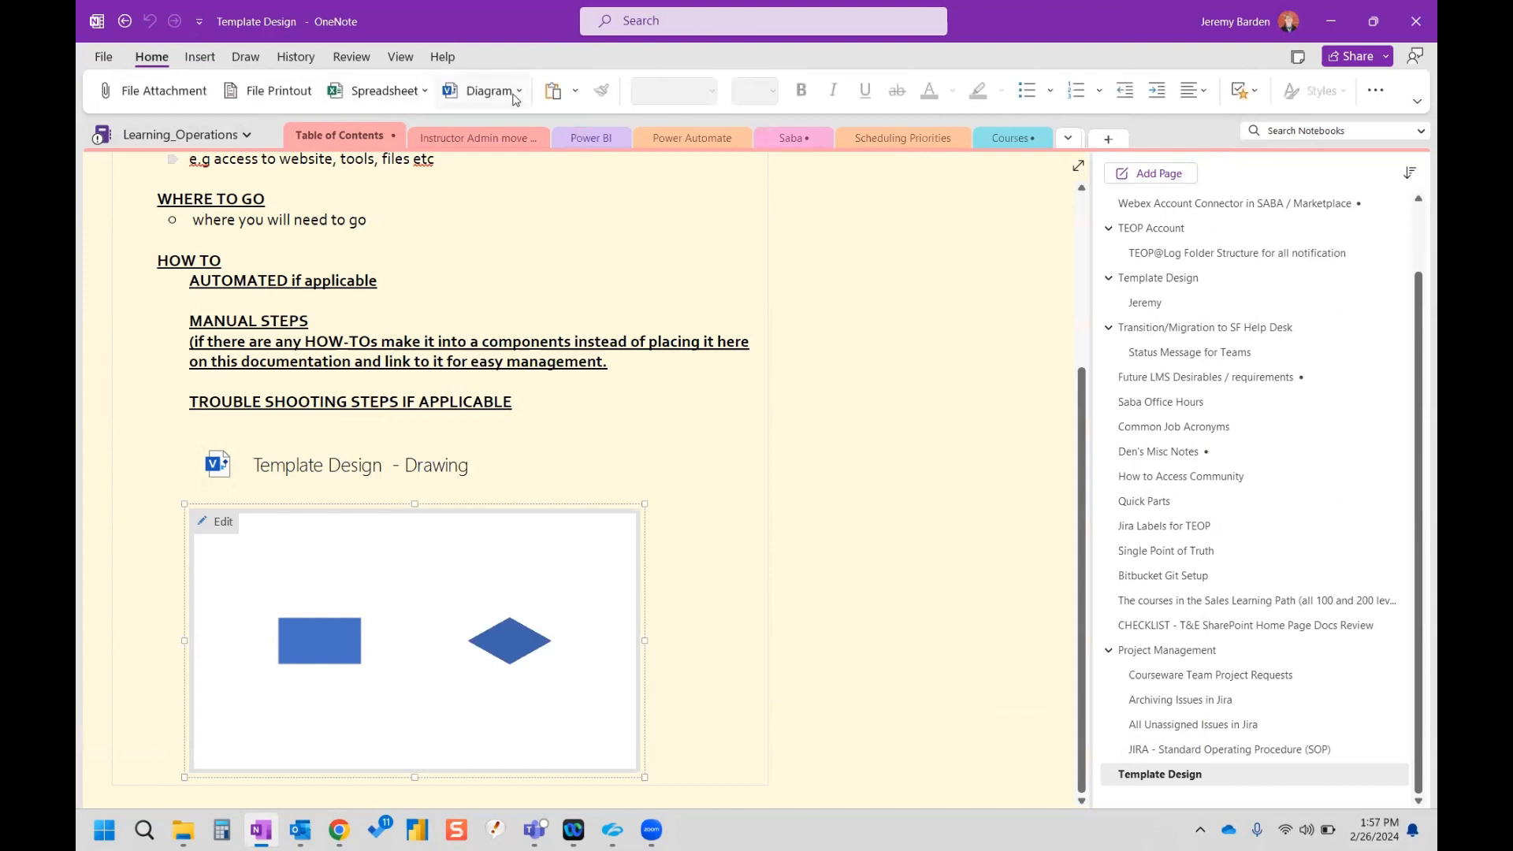
click(491, 90)
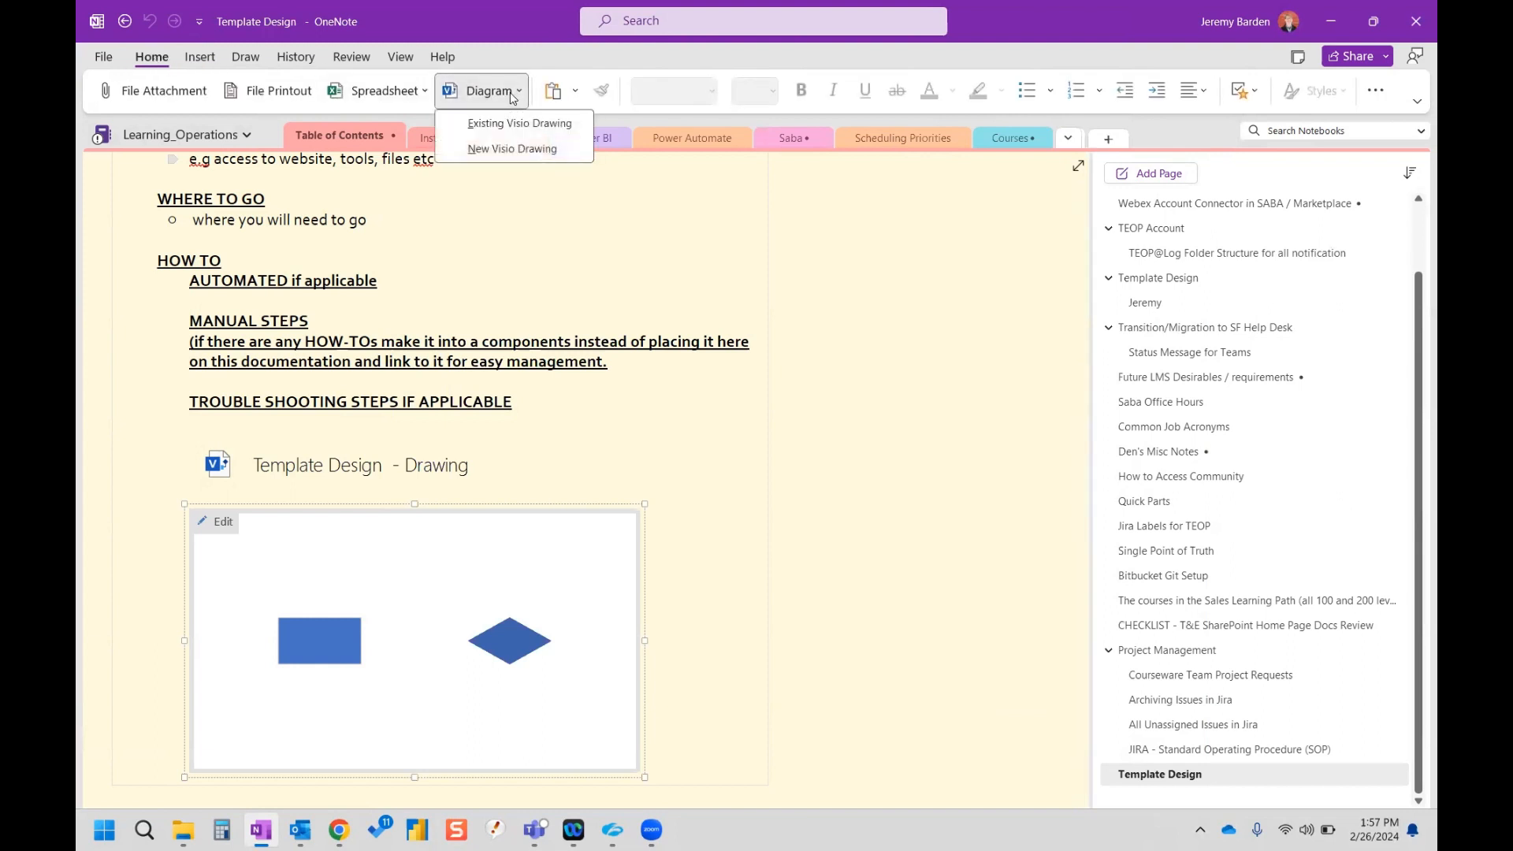